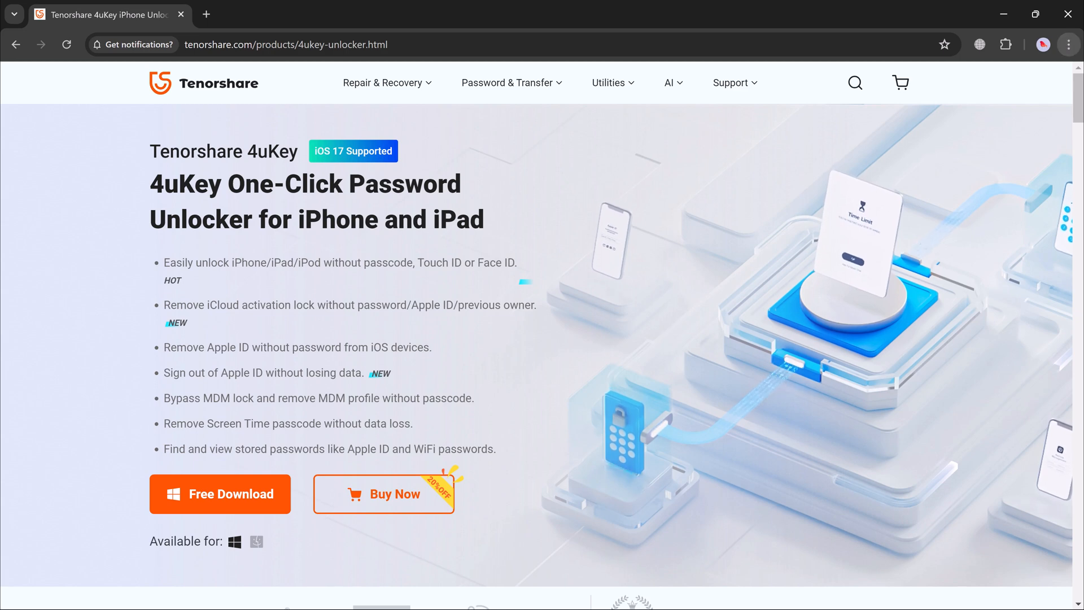
pyautogui.moveTo(1006, 167)
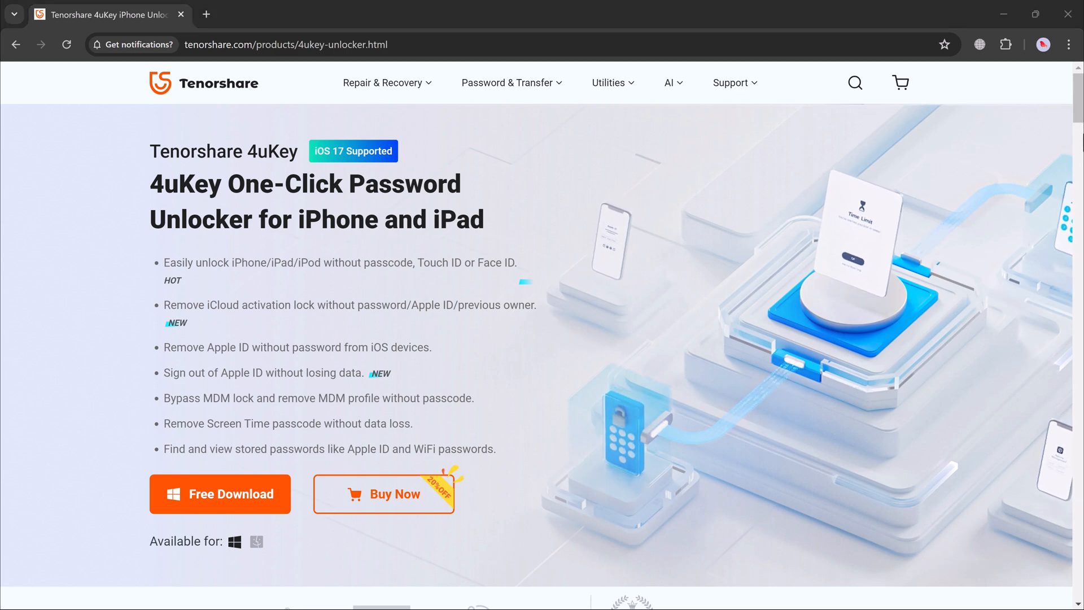
pyautogui.moveTo(1077, 159)
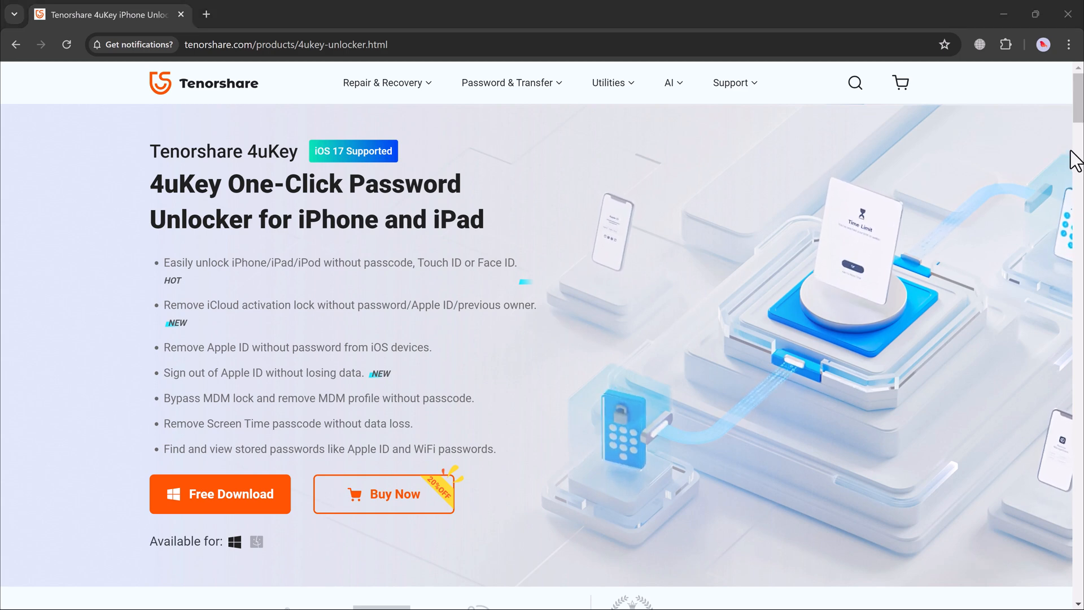
# Scroll the 4uKey product page down through its feature sections to the password viewing section.
pyautogui.scroll(-3)
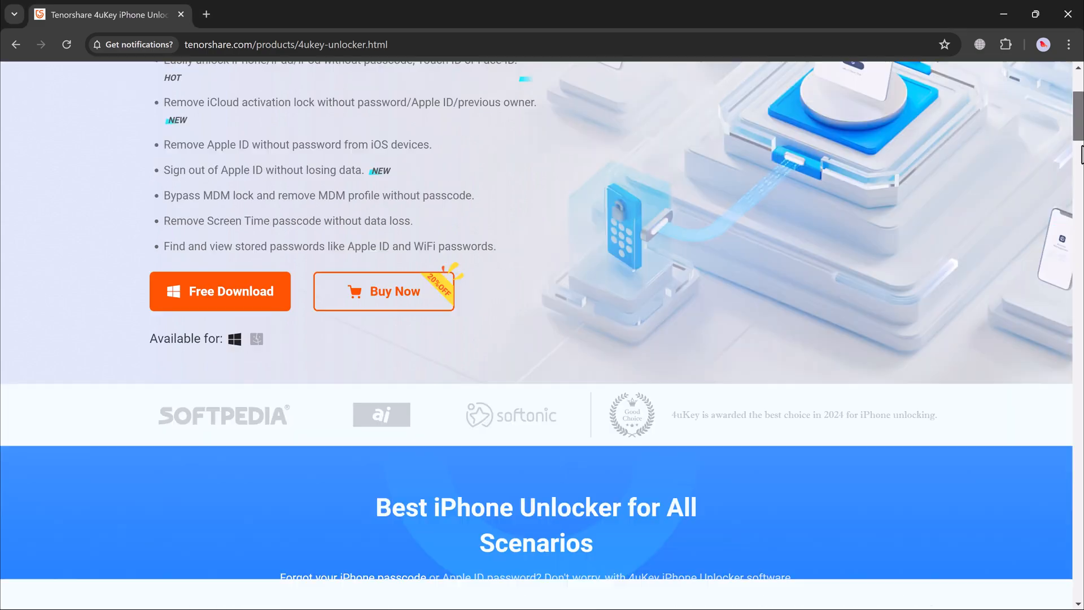
pyautogui.scroll(-3)
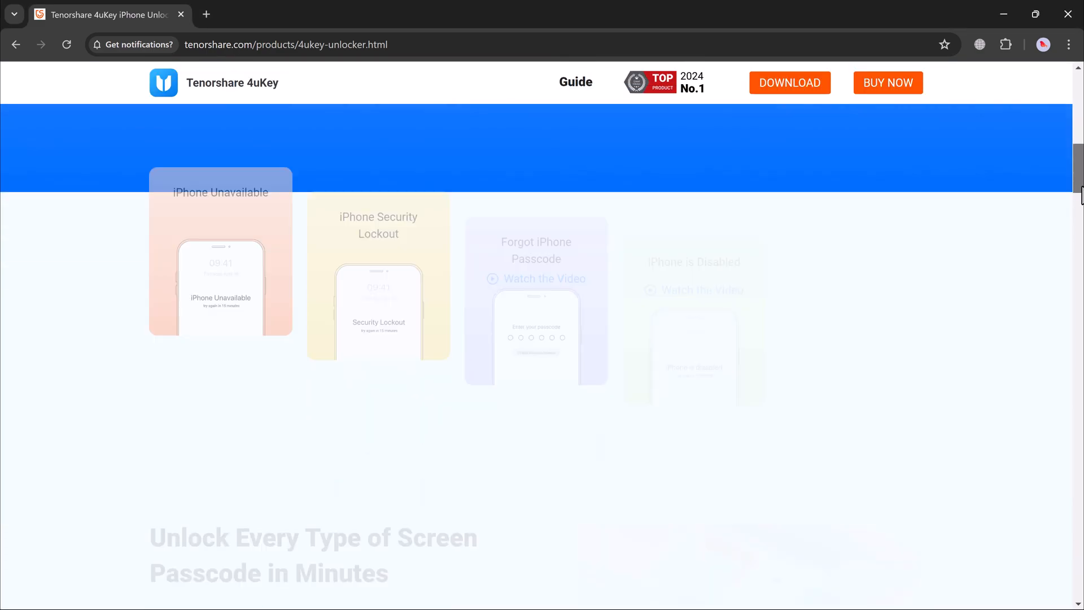
pyautogui.scroll(-3)
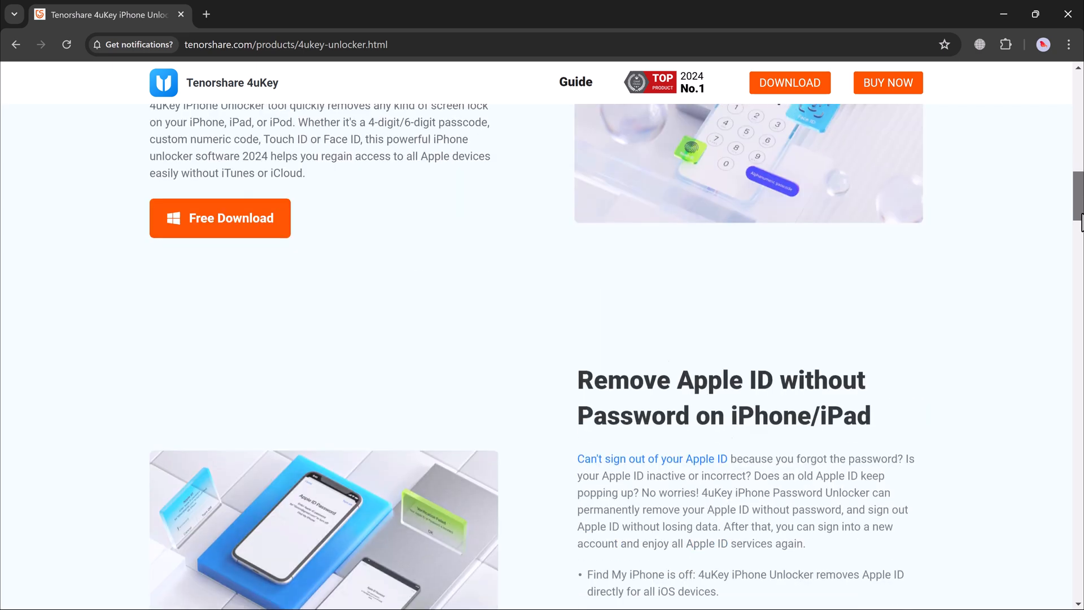
pyautogui.scroll(-3)
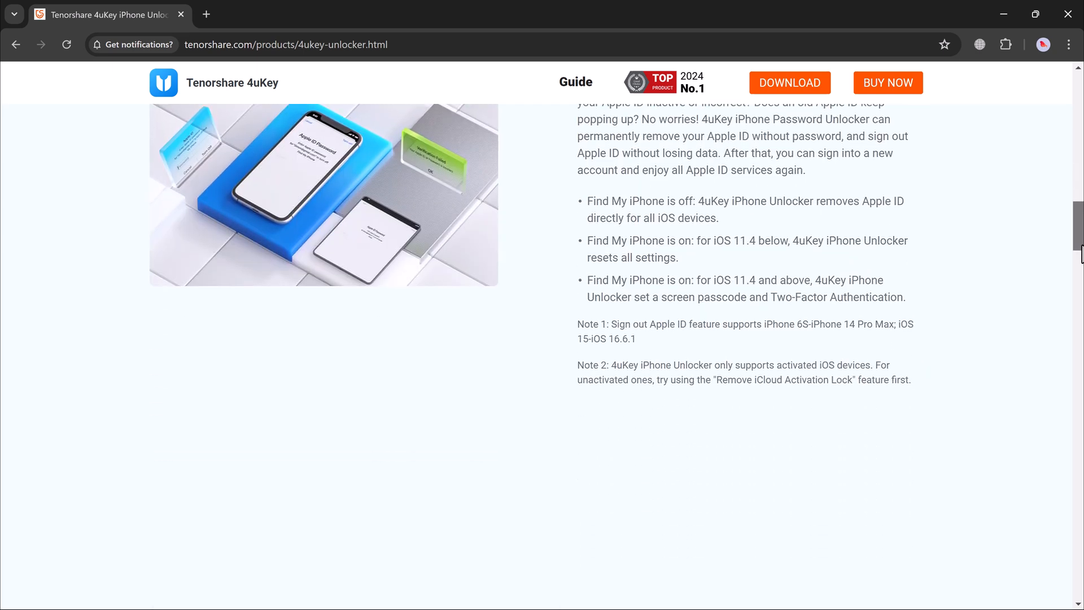
pyautogui.scroll(-3)
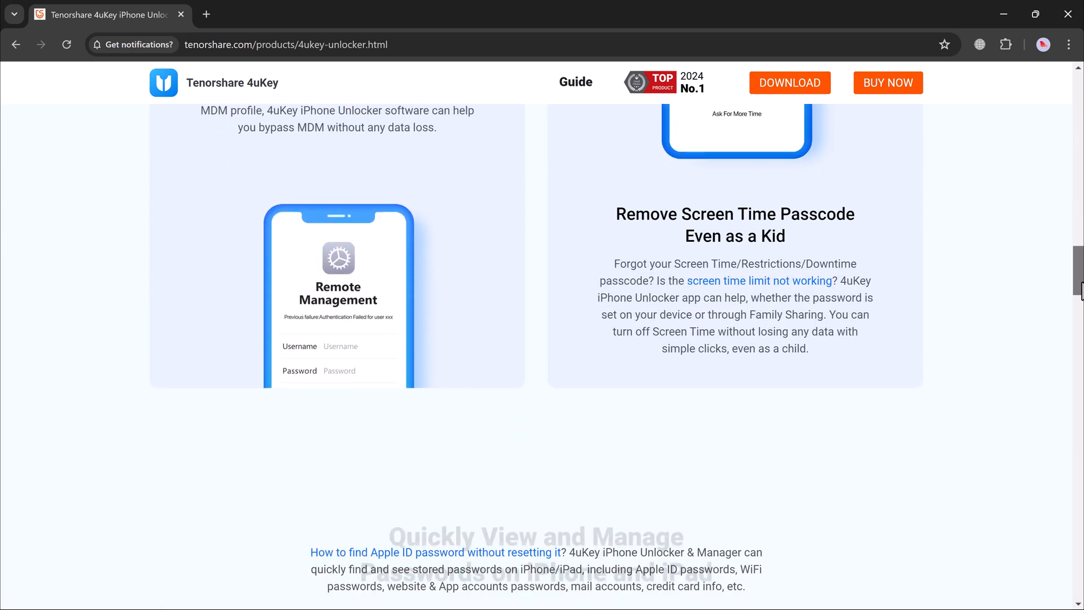
pyautogui.scroll(-3)
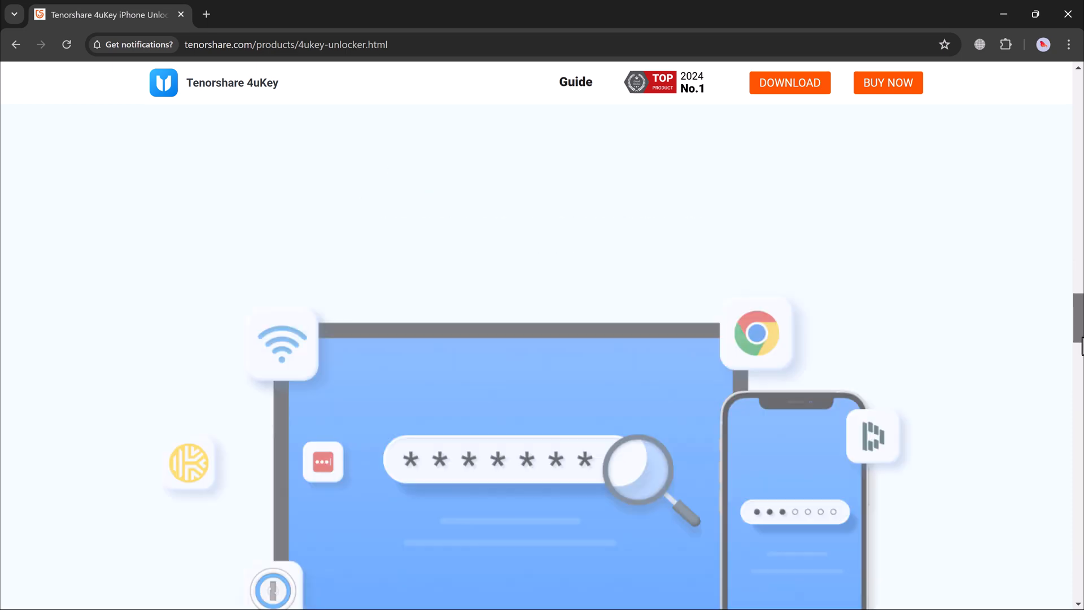
pyautogui.scroll(-3)
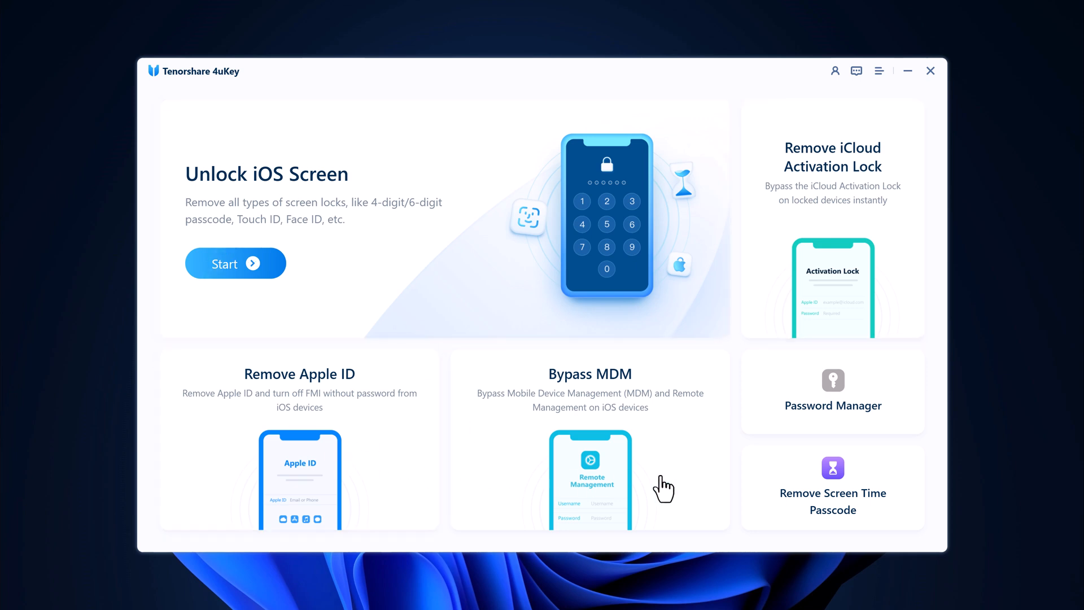
pyautogui.moveTo(824, 191)
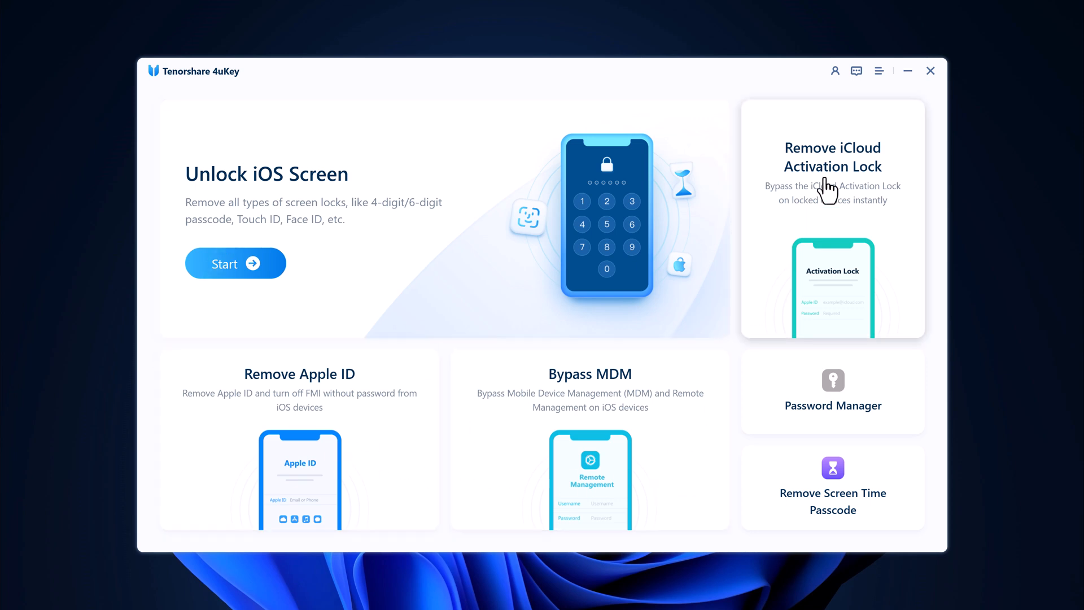
pyautogui.moveTo(833, 397)
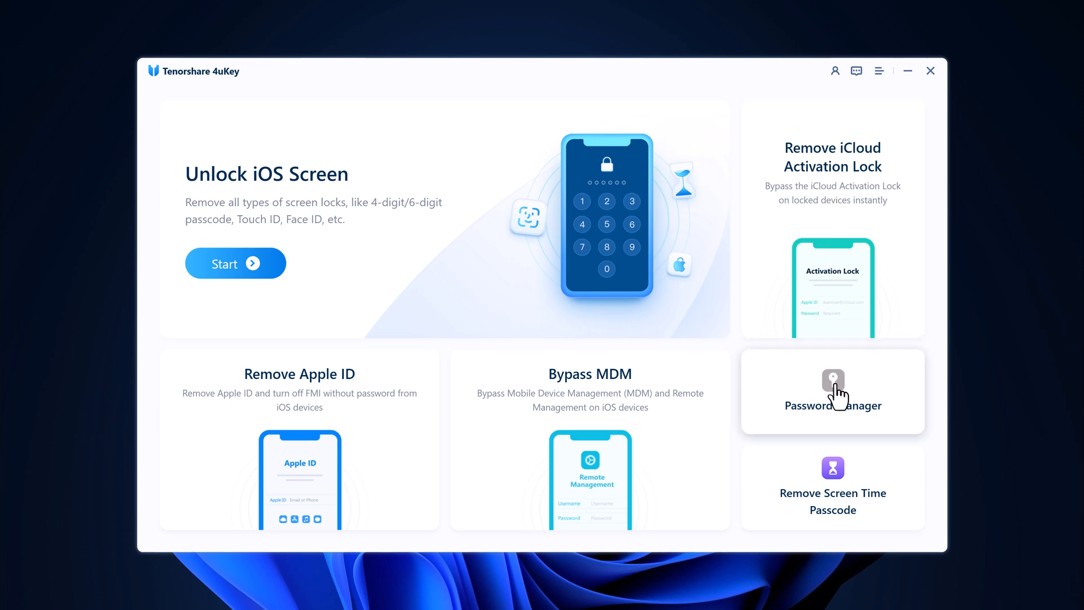
pyautogui.moveTo(822, 476)
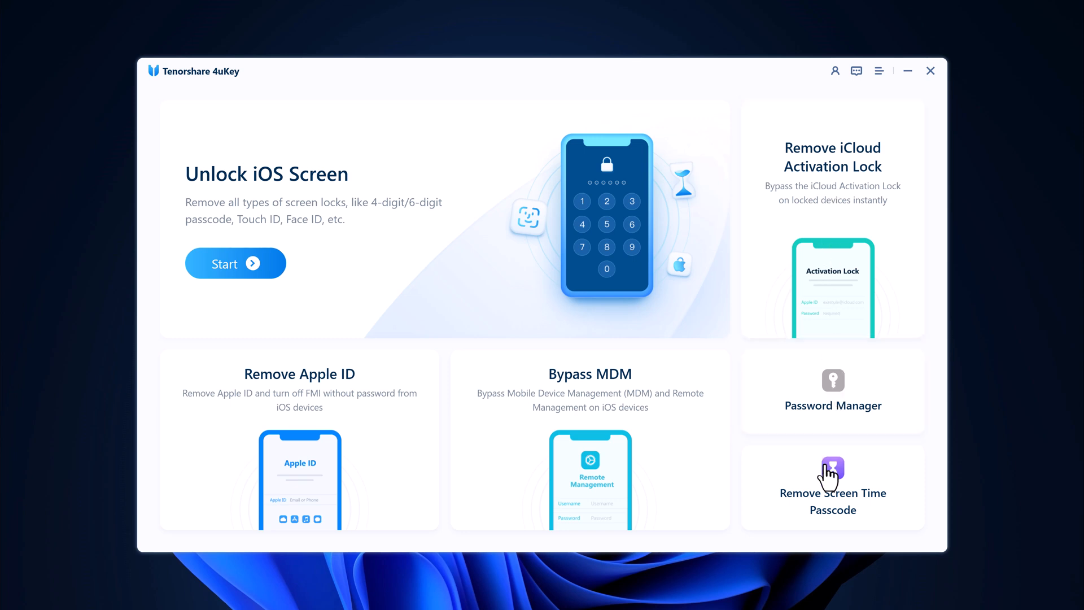
pyautogui.moveTo(515, 238)
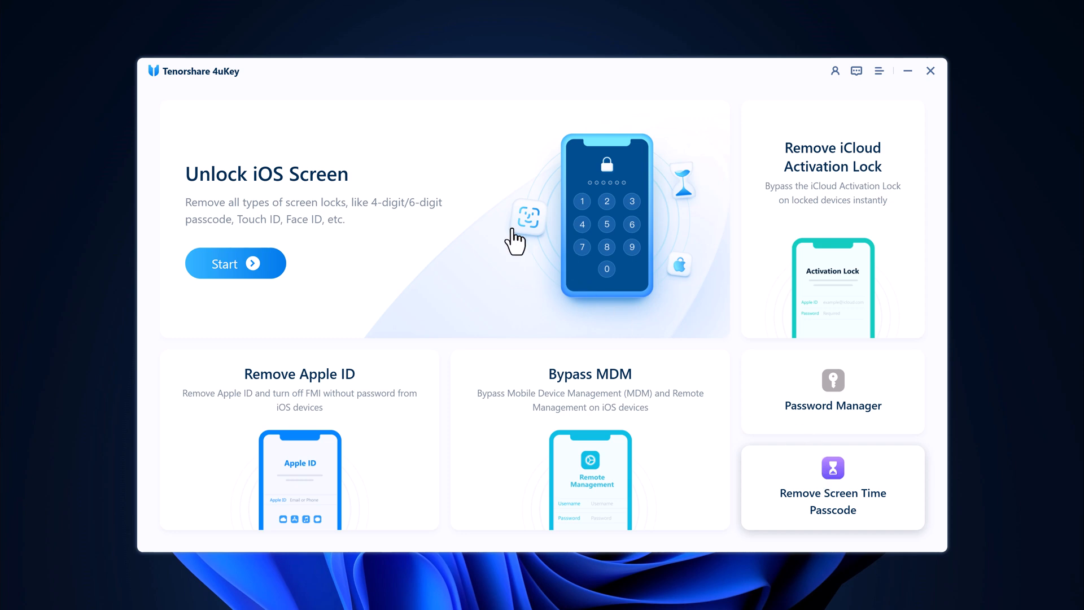
pyautogui.moveTo(454, 236)
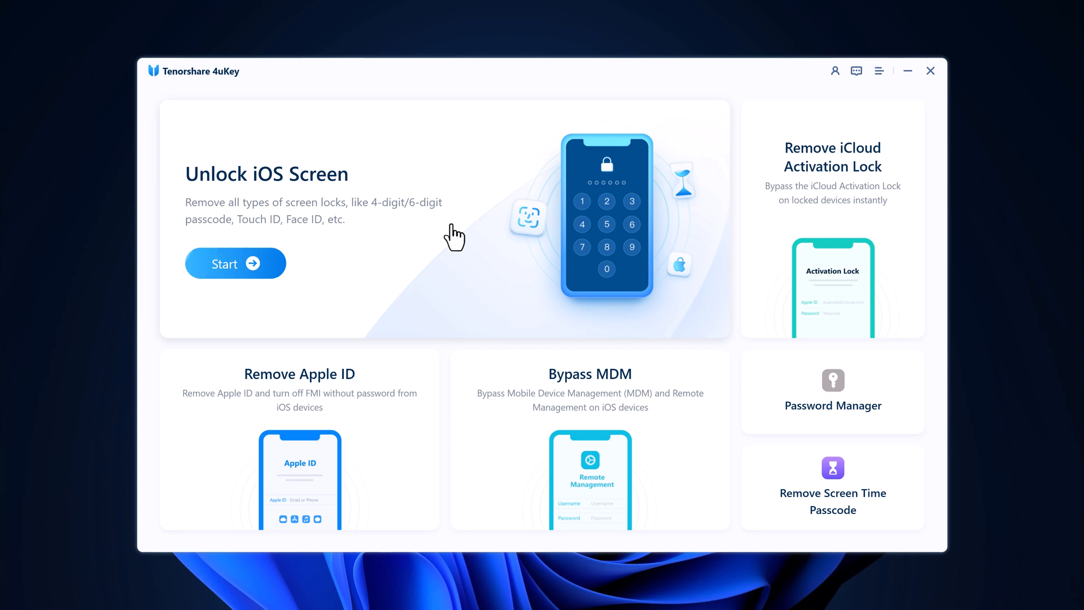
# Start Unlock iOS Screen and download the latest firmware for the connected iPhone 15.
pyautogui.click(235, 263)
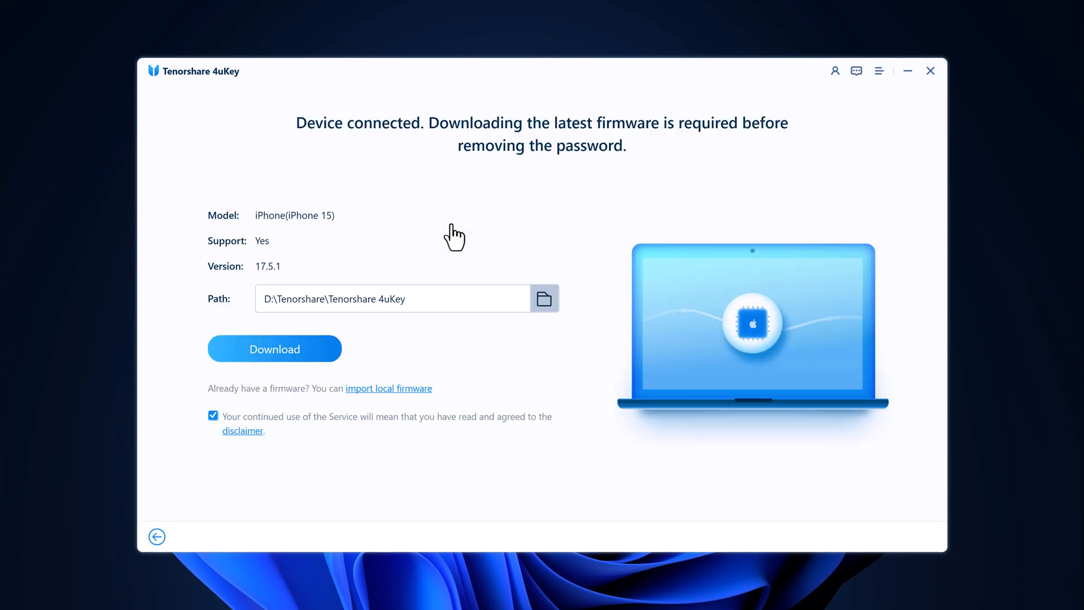
pyautogui.moveTo(456, 240)
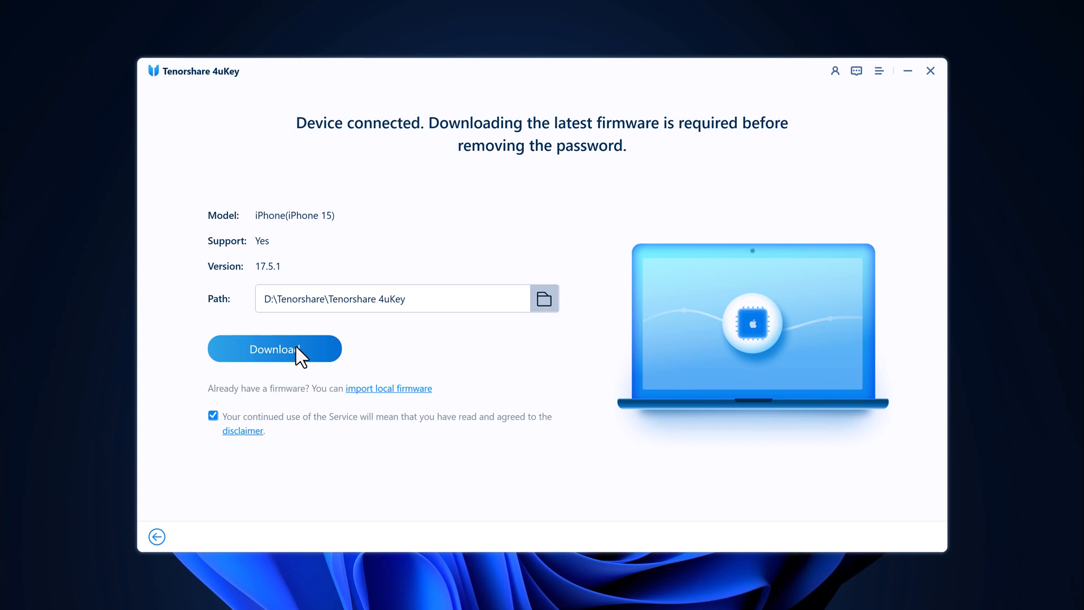
pyautogui.click(275, 349)
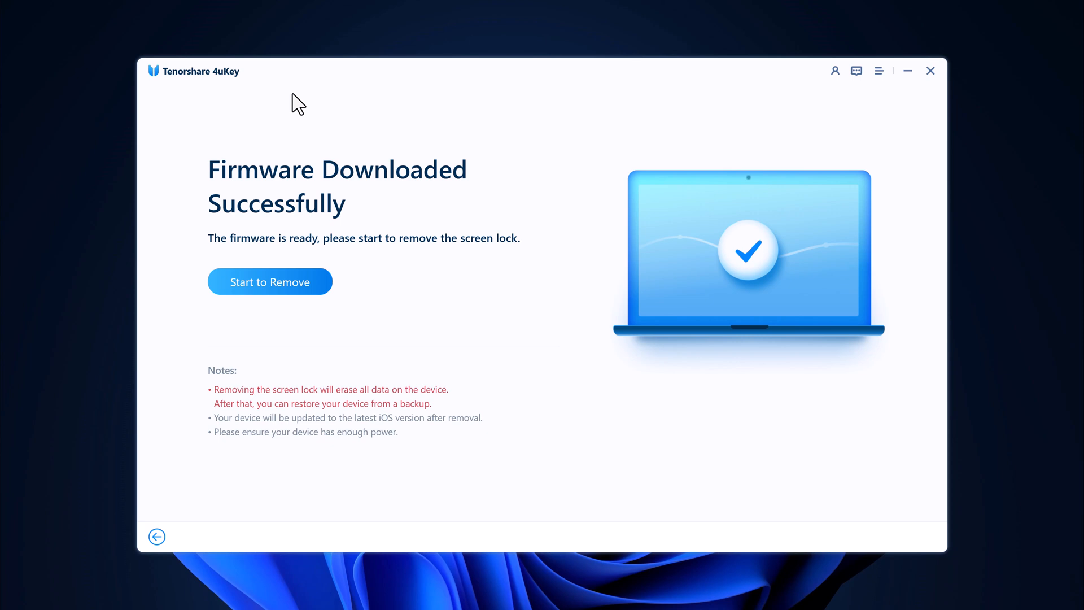
pyautogui.moveTo(282, 223)
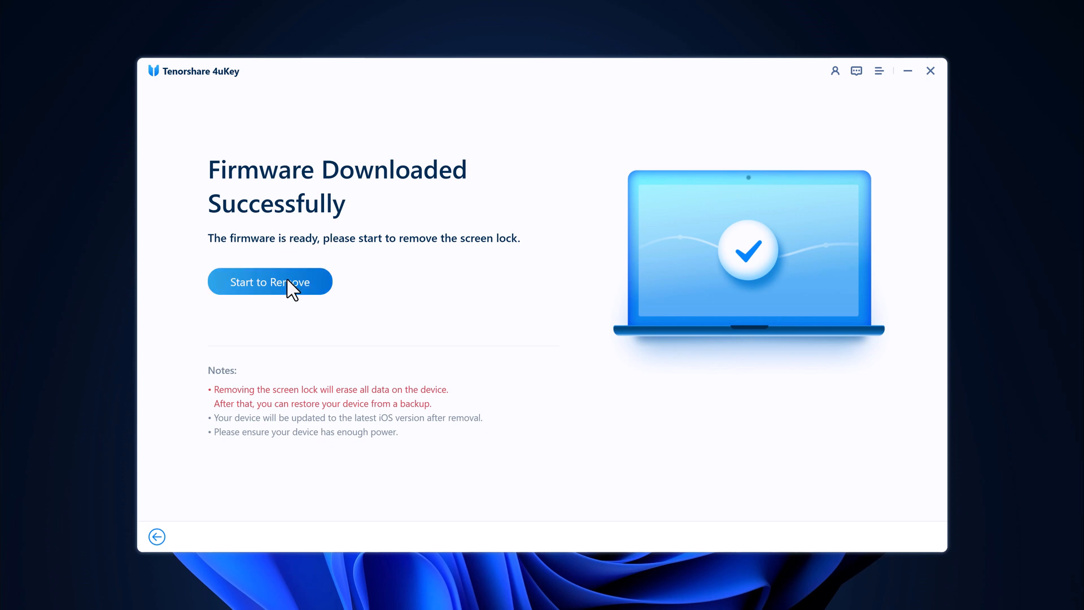
# Start removing the iPhone's screen lock using the downloaded firmware.
pyautogui.click(270, 282)
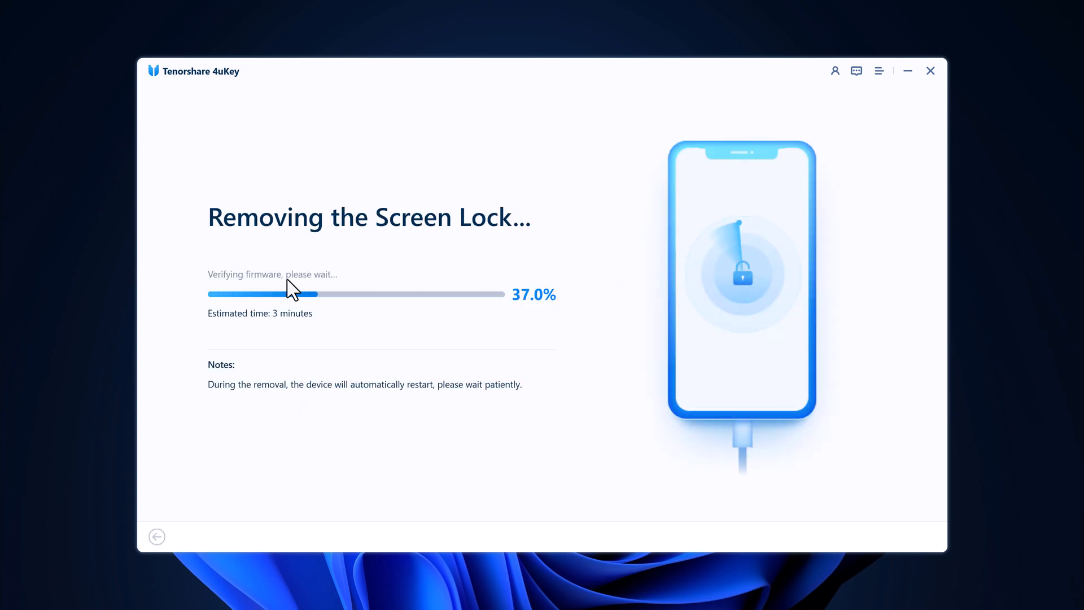